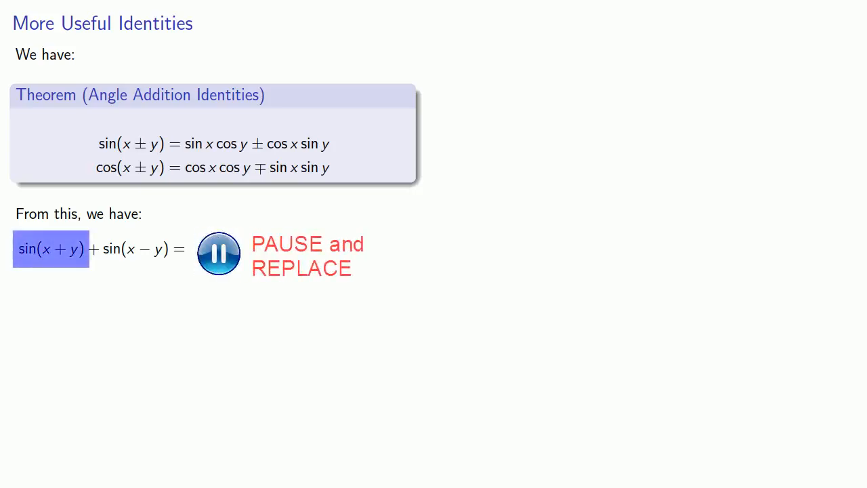
# - Reveal sin(x+y)+sin(x−y) expanding to 2 sin x cos y, then the solve prompt
pyautogui.click(218, 254)
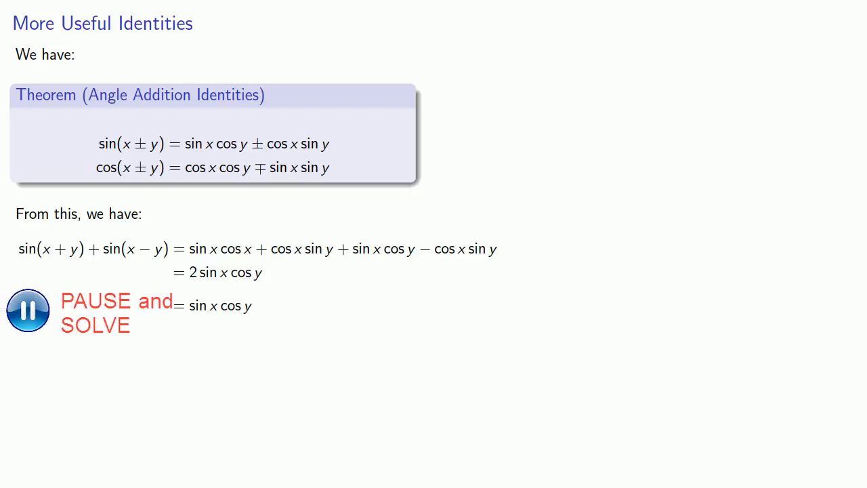
pyautogui.click(25, 309)
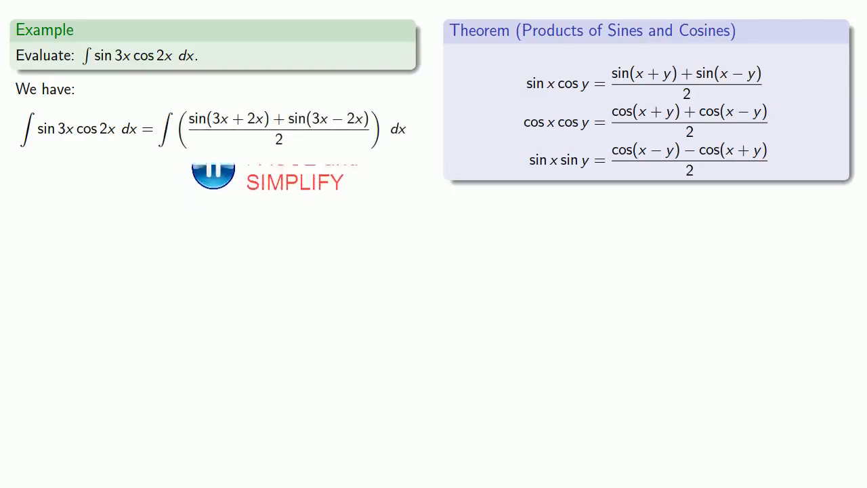
# - Reveal the sin 3x cos 2x integrand rewritten with the sin x cos y product formula
pyautogui.click(212, 171)
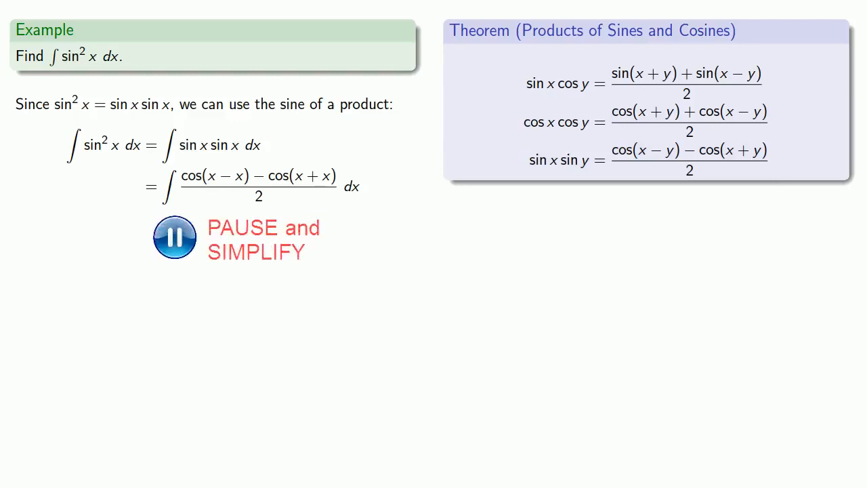
# - Reveal the sin²x integral simplified to ½∫(cos 0 − cos 2x) dx
pyautogui.click(174, 237)
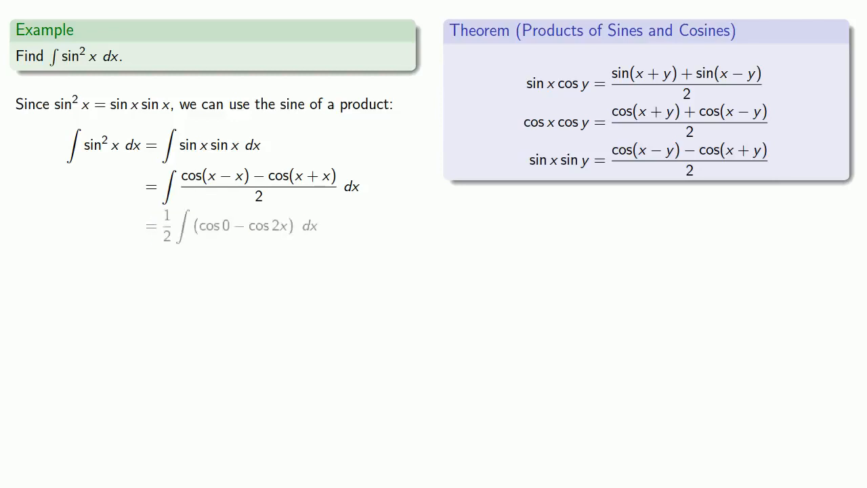